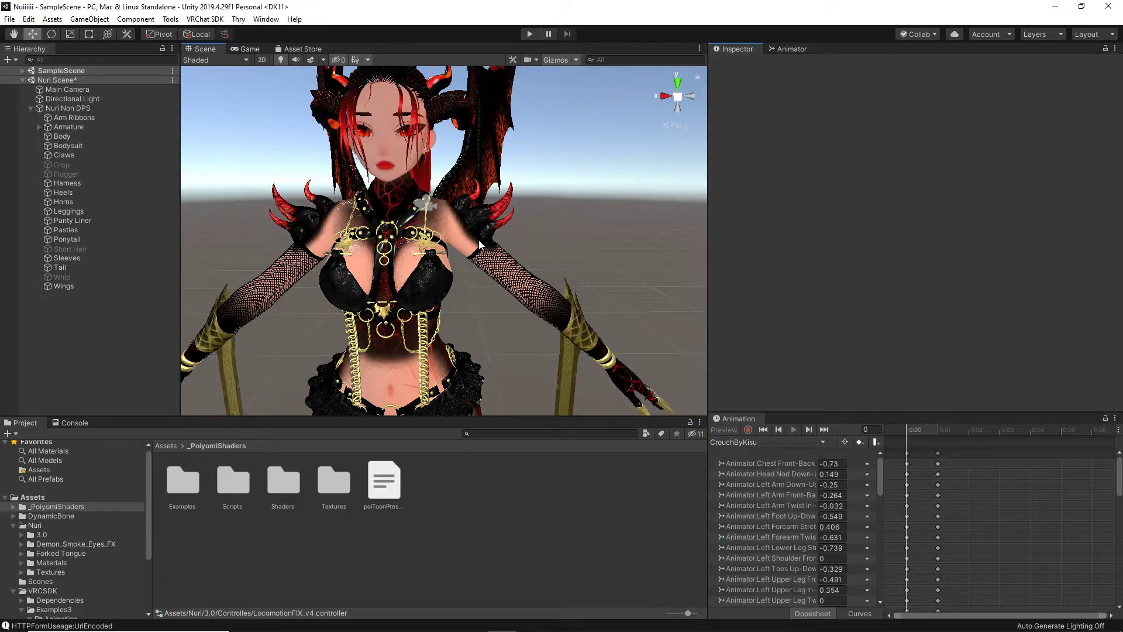
{"action": "mouse_move", "coordinate": [347, 118]}
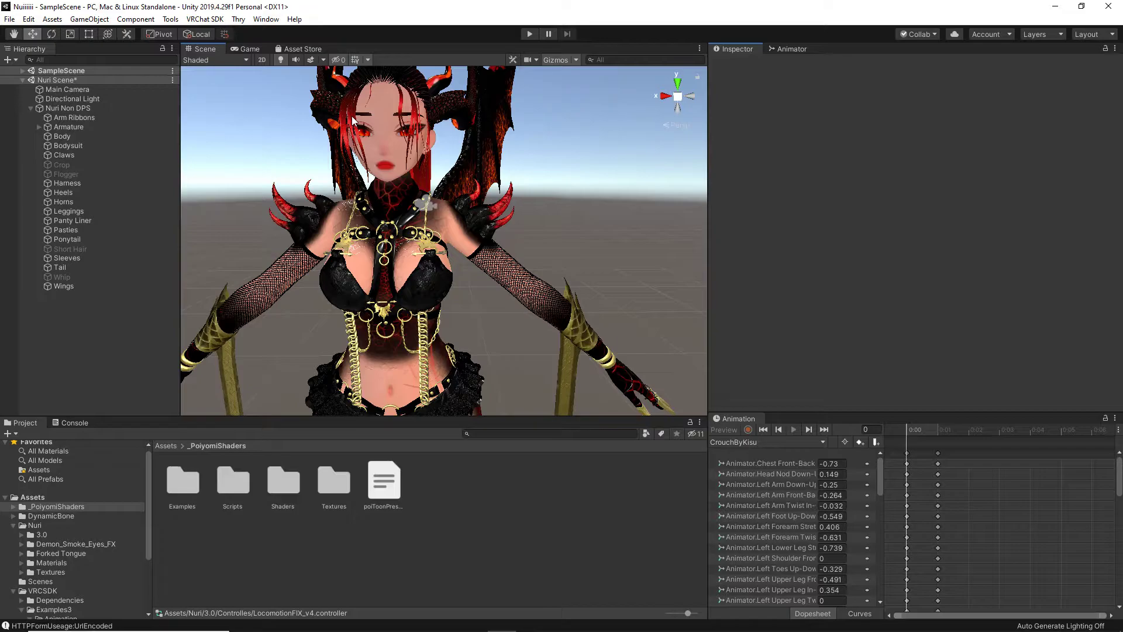
{"action": "mouse_move", "coordinate": [51, 539]}
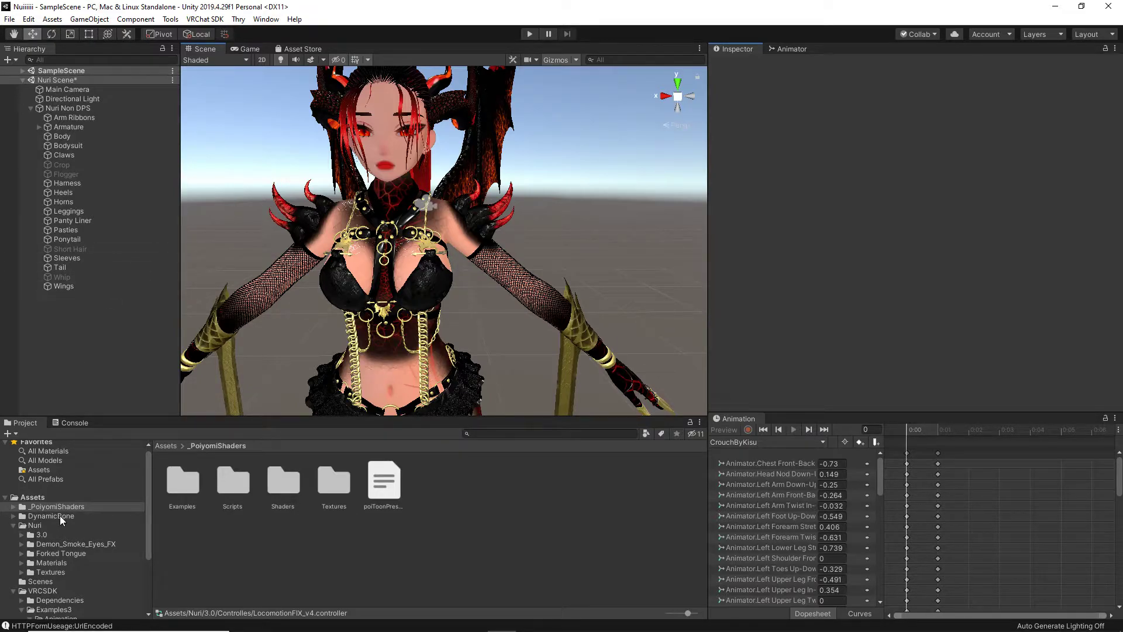
Open Assets/Nuri/3.0/Locomotion (for ALL) in the Project window.
{"action": "left_click", "coordinate": [34, 524]}
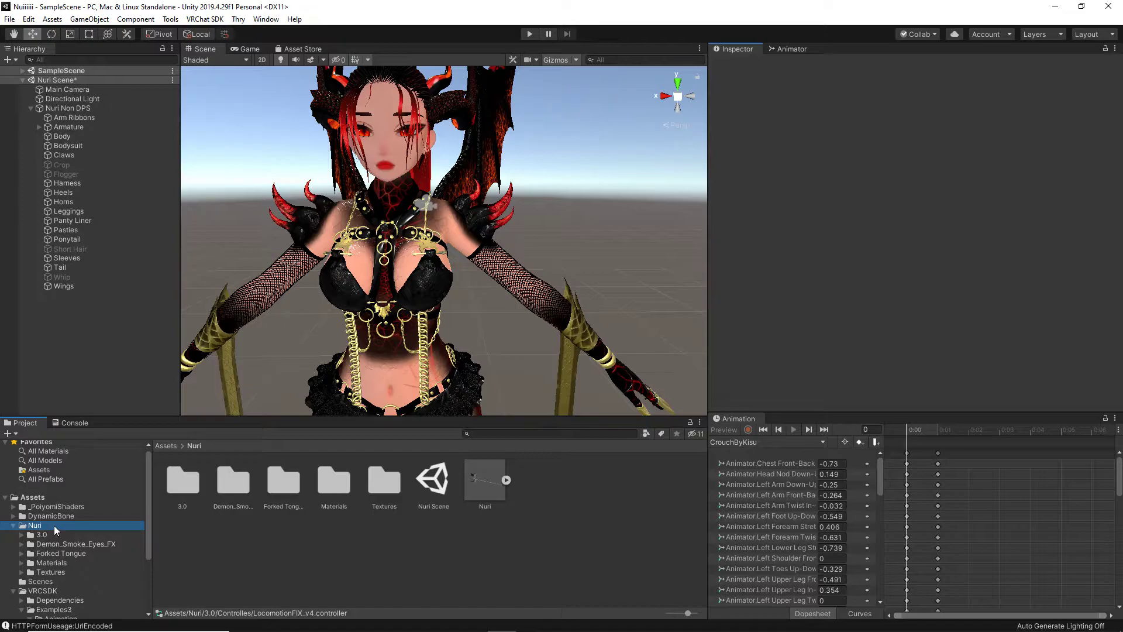
{"action": "left_click", "coordinate": [12, 534]}
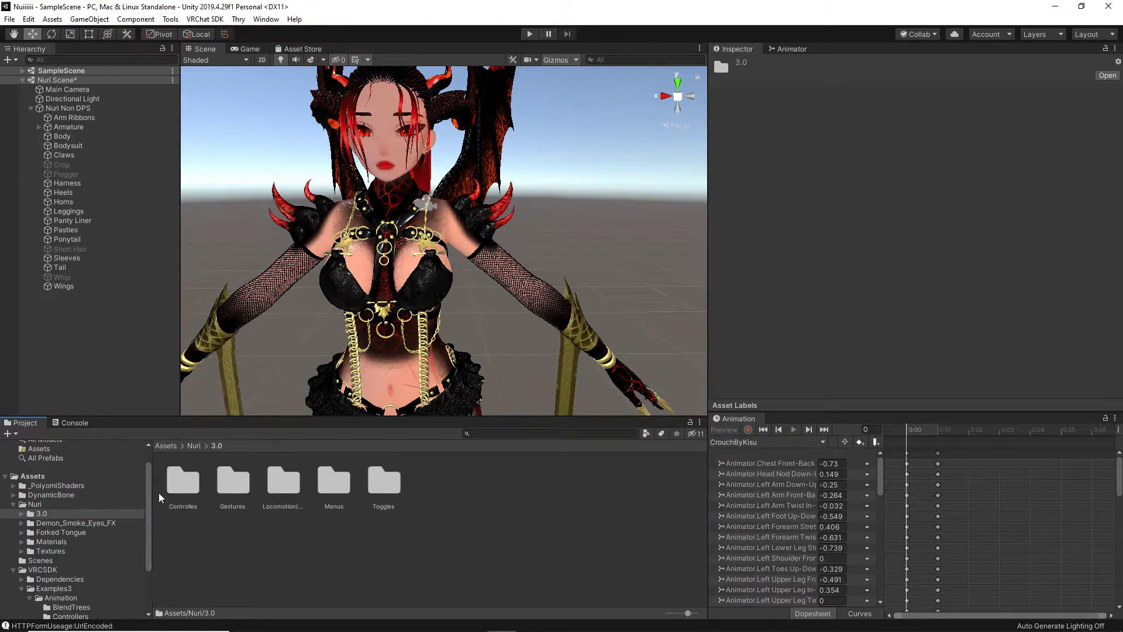
{"action": "double_click", "coordinate": [281, 479]}
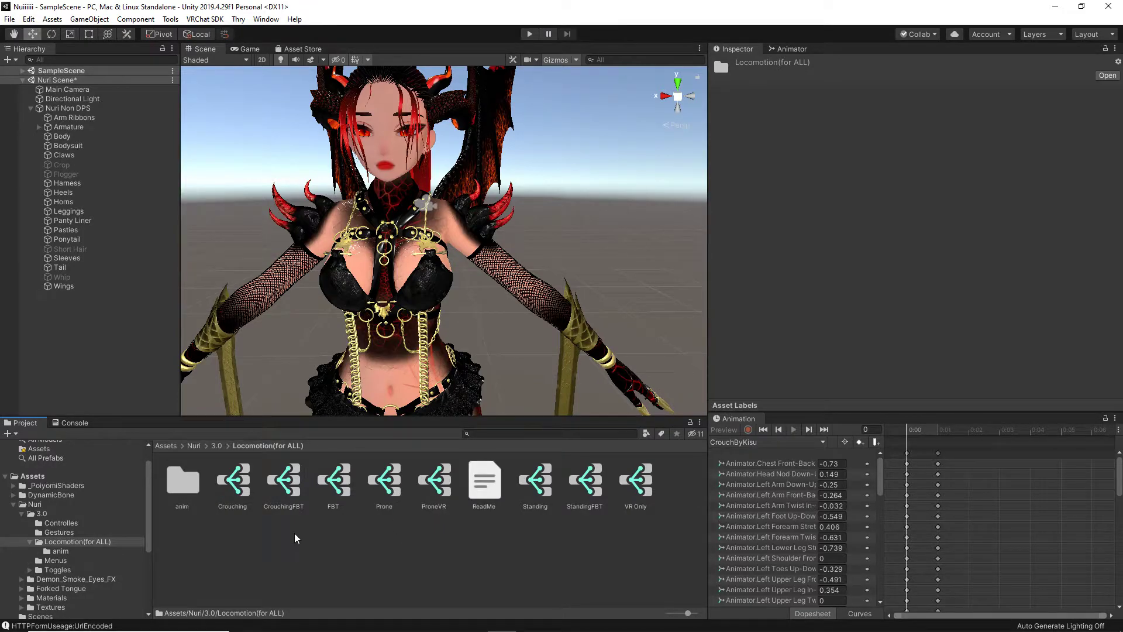
{"action": "mouse_move", "coordinate": [237, 494]}
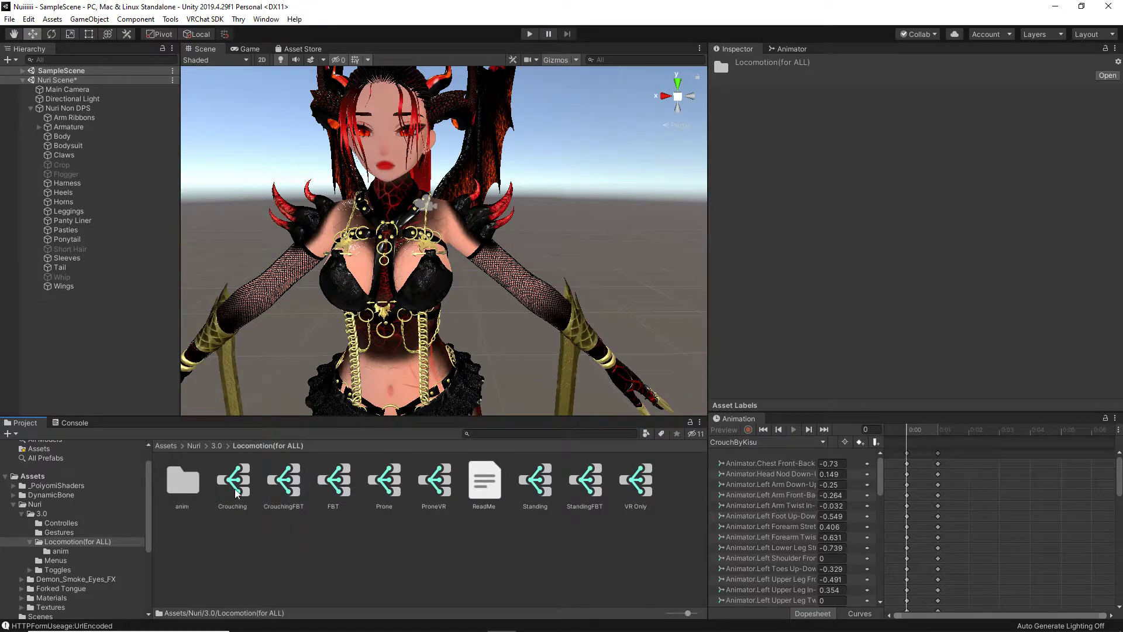
{"action": "left_click", "coordinate": [232, 478]}
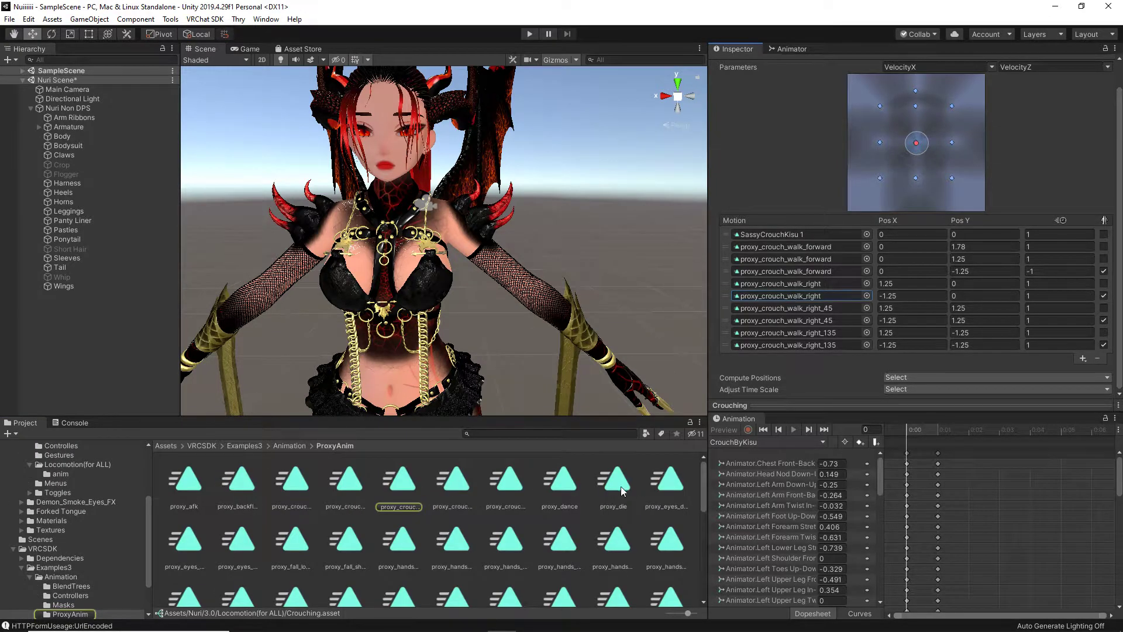
{"action": "mouse_move", "coordinate": [394, 559]}
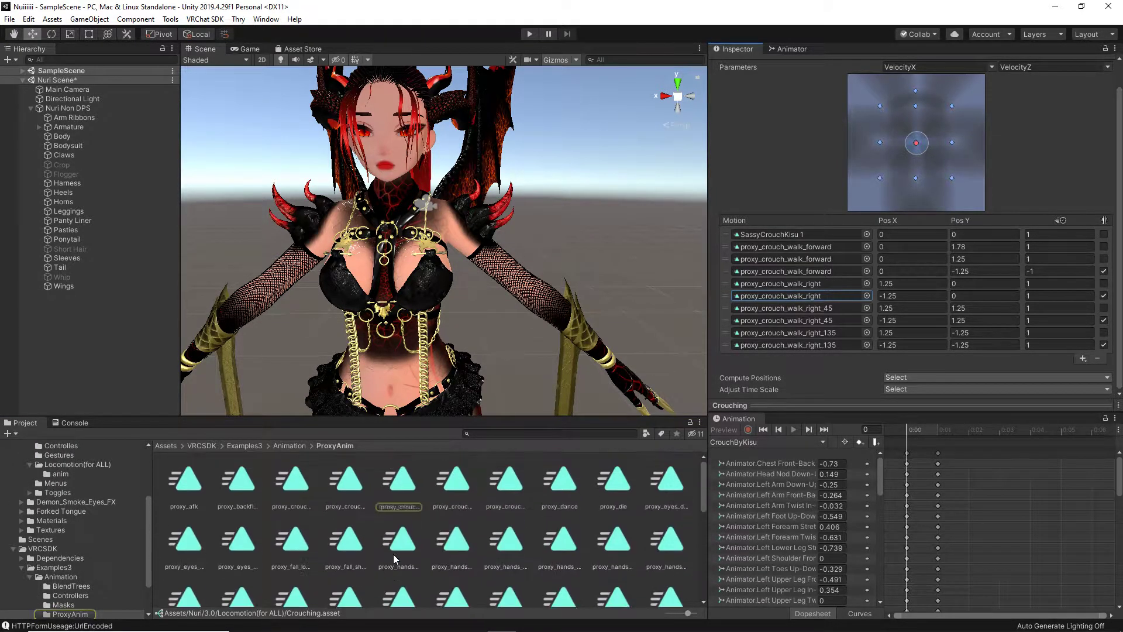
{"action": "scroll", "scroll_direction": "down", "scroll_amount": 3}
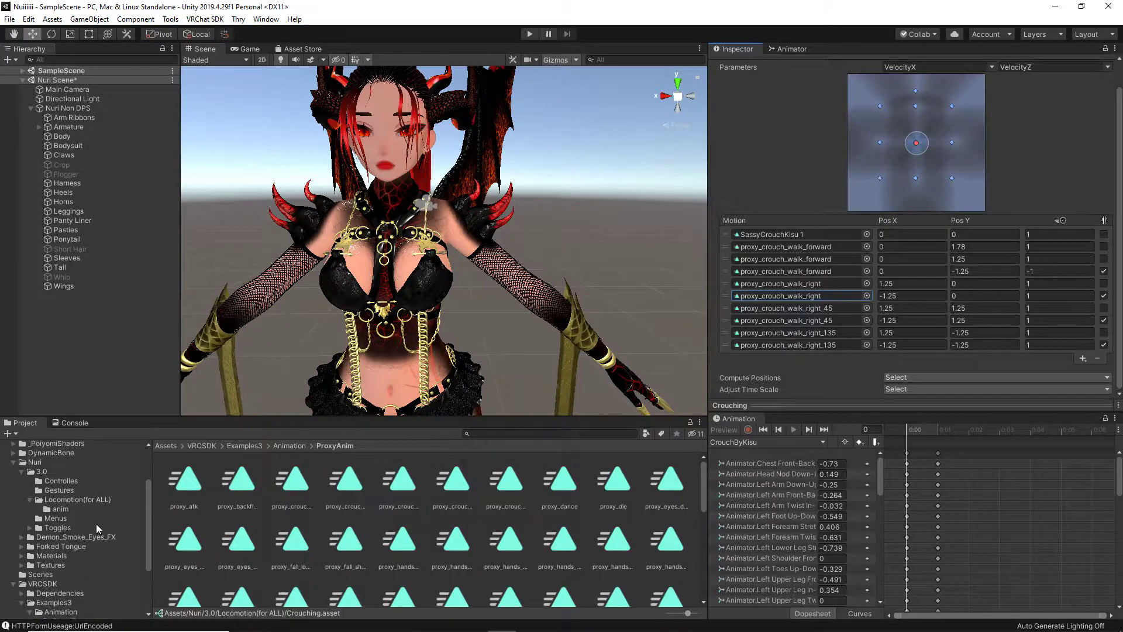
{"action": "mouse_move", "coordinate": [105, 527]}
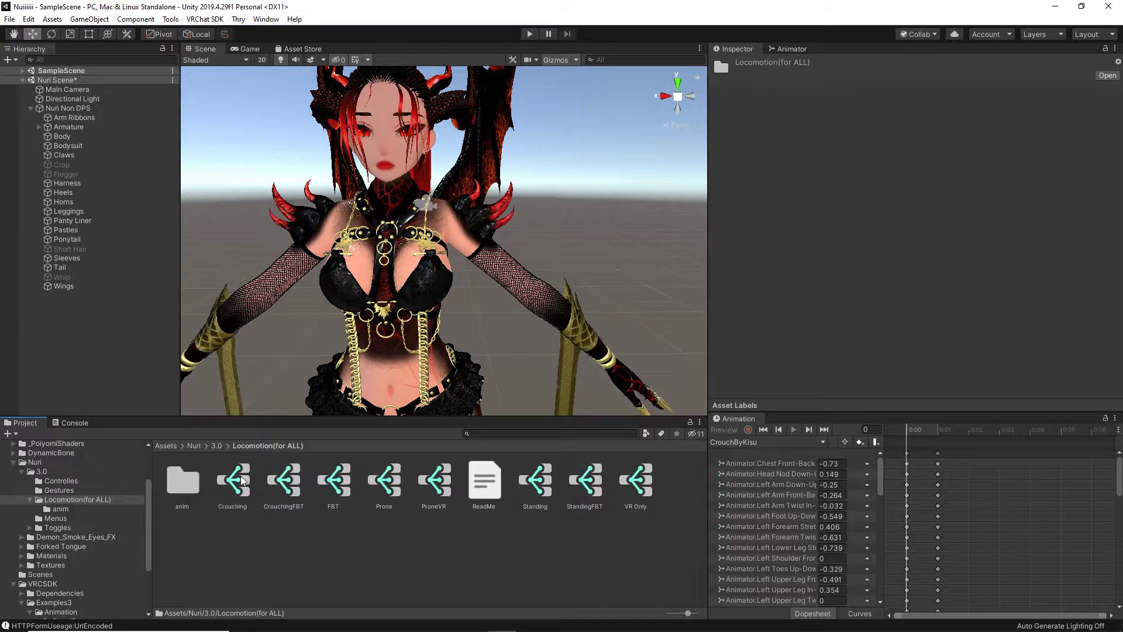
{"action": "mouse_move", "coordinate": [223, 497]}
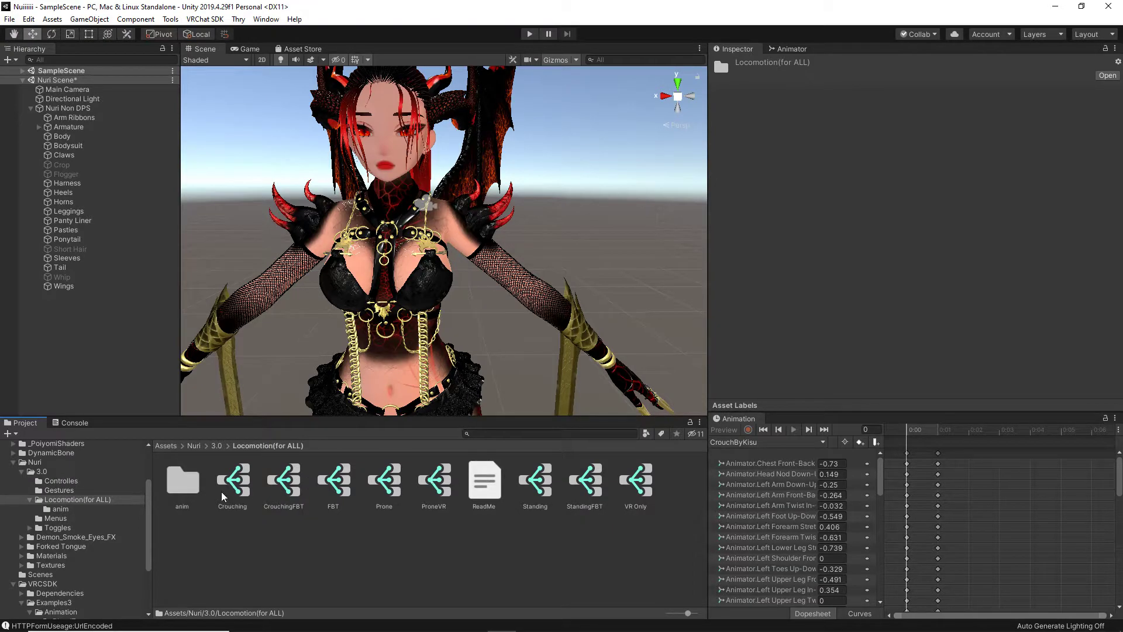
{"action": "mouse_move", "coordinate": [307, 508]}
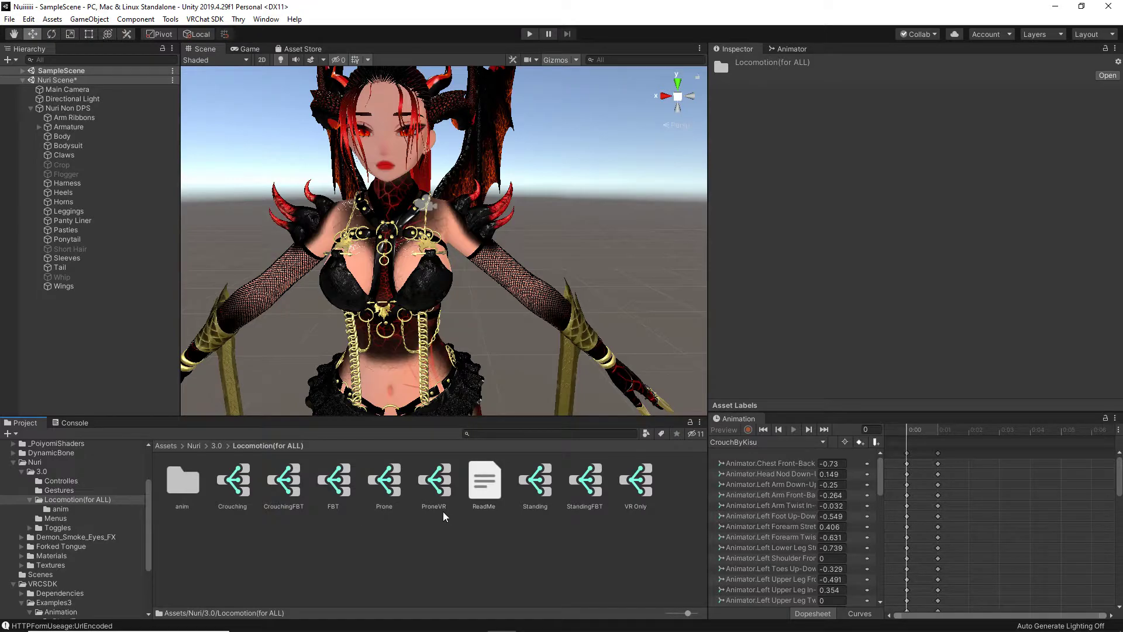
{"action": "mouse_move", "coordinate": [452, 520]}
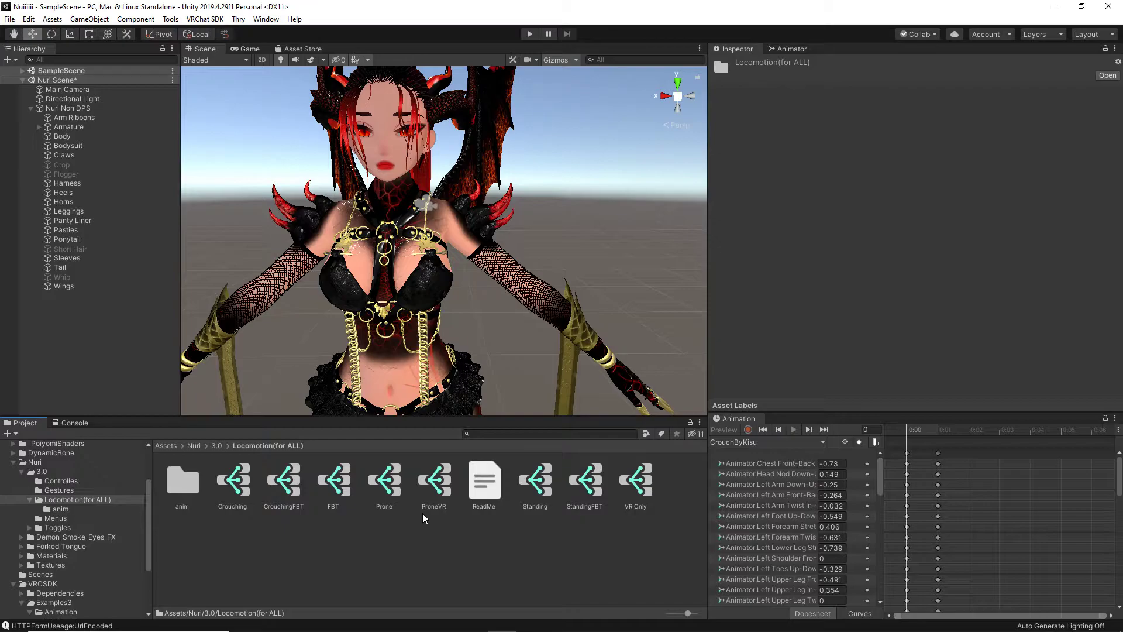
{"action": "mouse_move", "coordinate": [422, 518]}
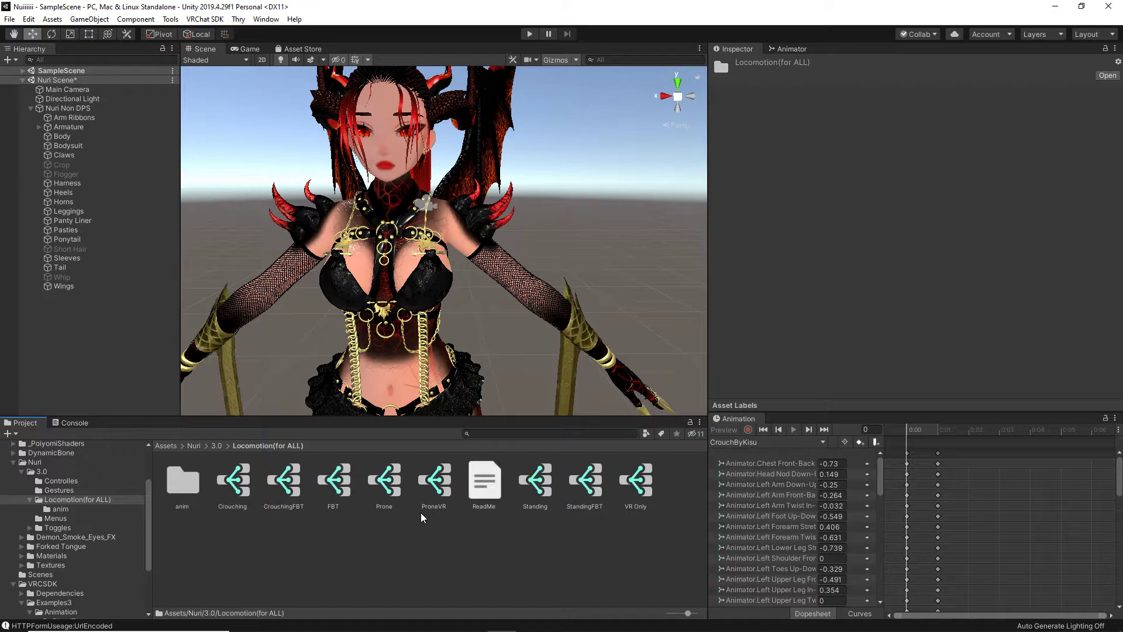
{"action": "mouse_move", "coordinate": [418, 517]}
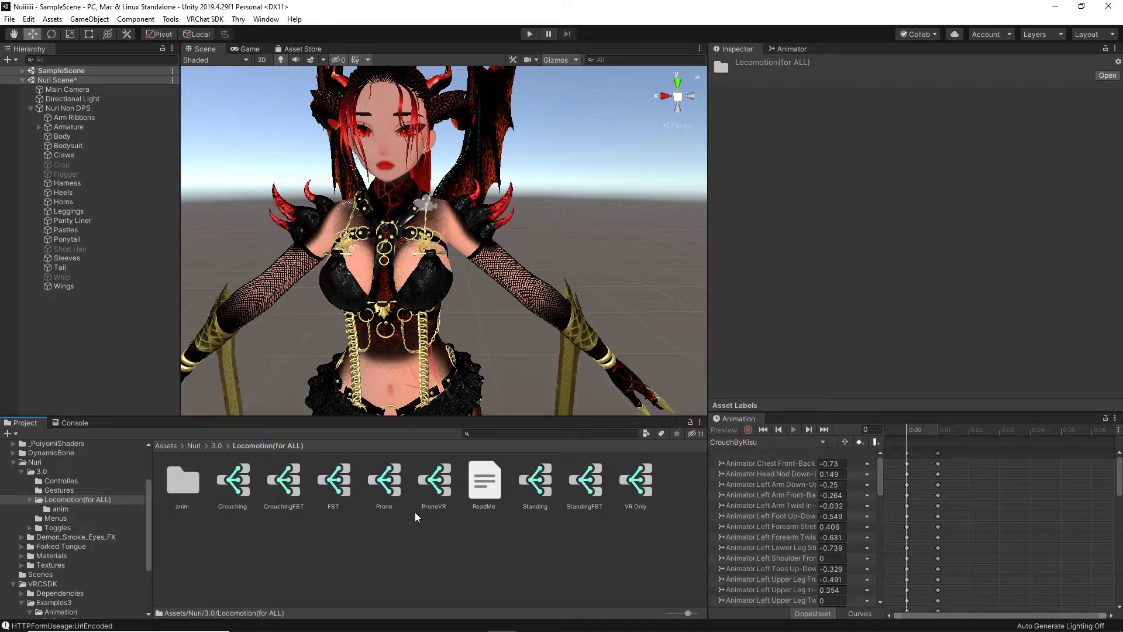
Select the Prone blend tree to view its motions in the Inspector.
{"action": "left_click", "coordinate": [384, 478]}
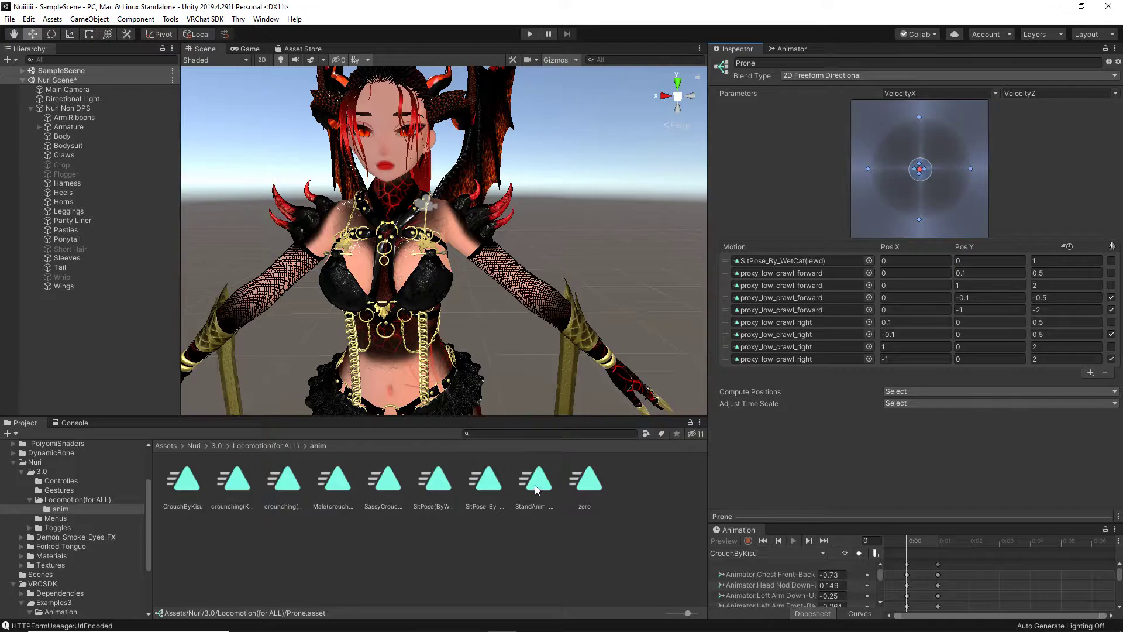
Inspect the SassyCrouchKisu 1, StandAnim_NewUpdate, Male(crouching)Desktop and SitPose clips.
{"action": "left_click", "coordinate": [382, 479]}
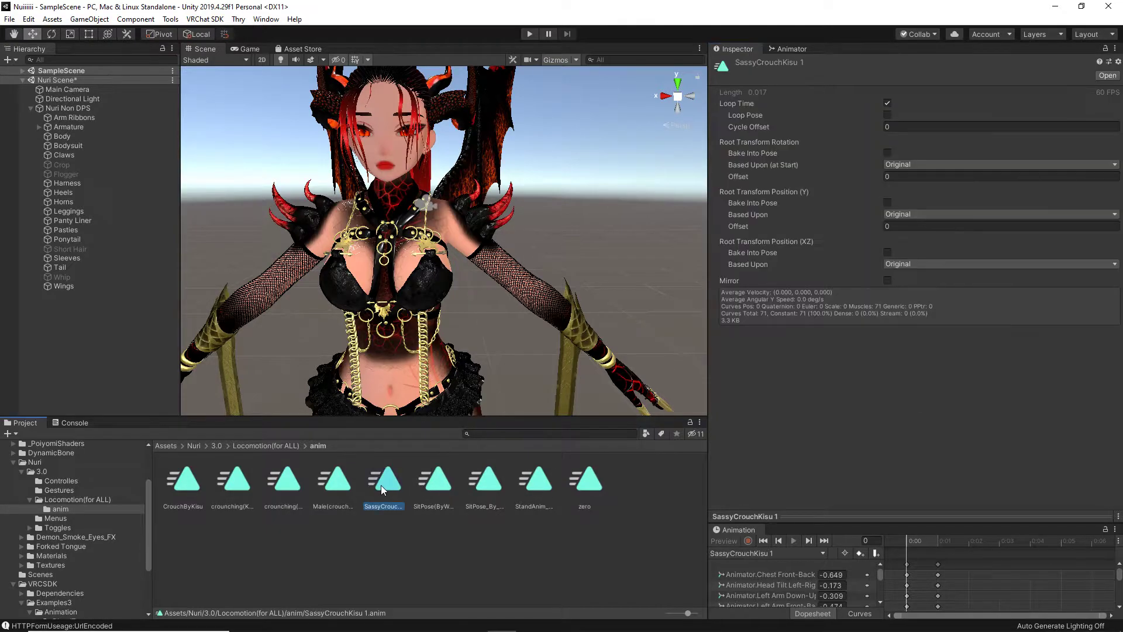
{"action": "left_click", "coordinate": [534, 477]}
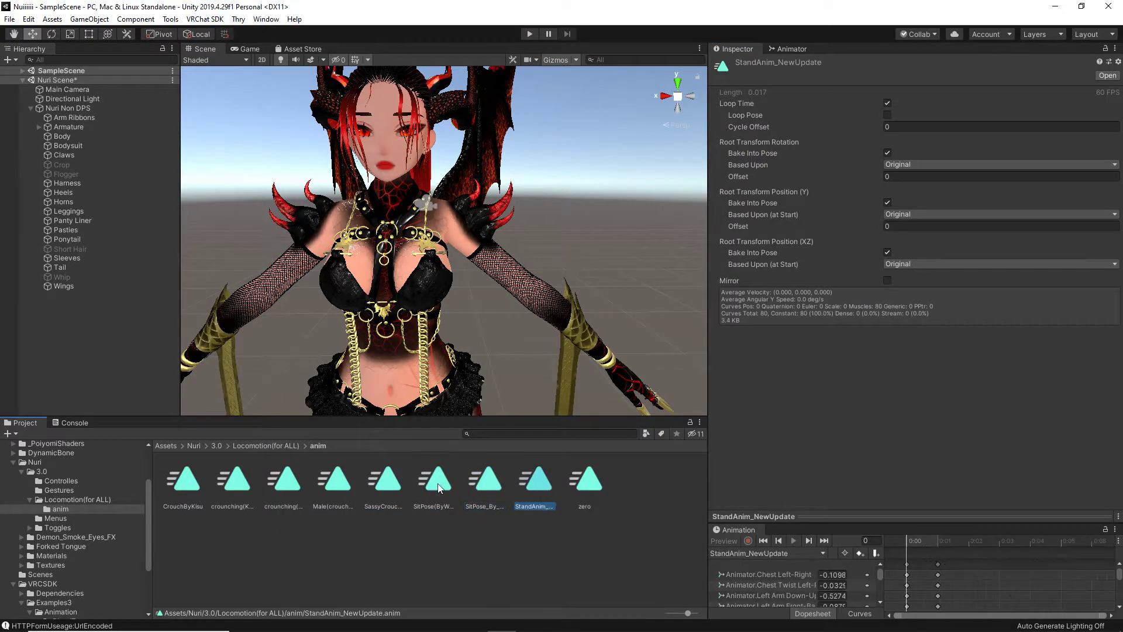
{"action": "left_click", "coordinate": [433, 478]}
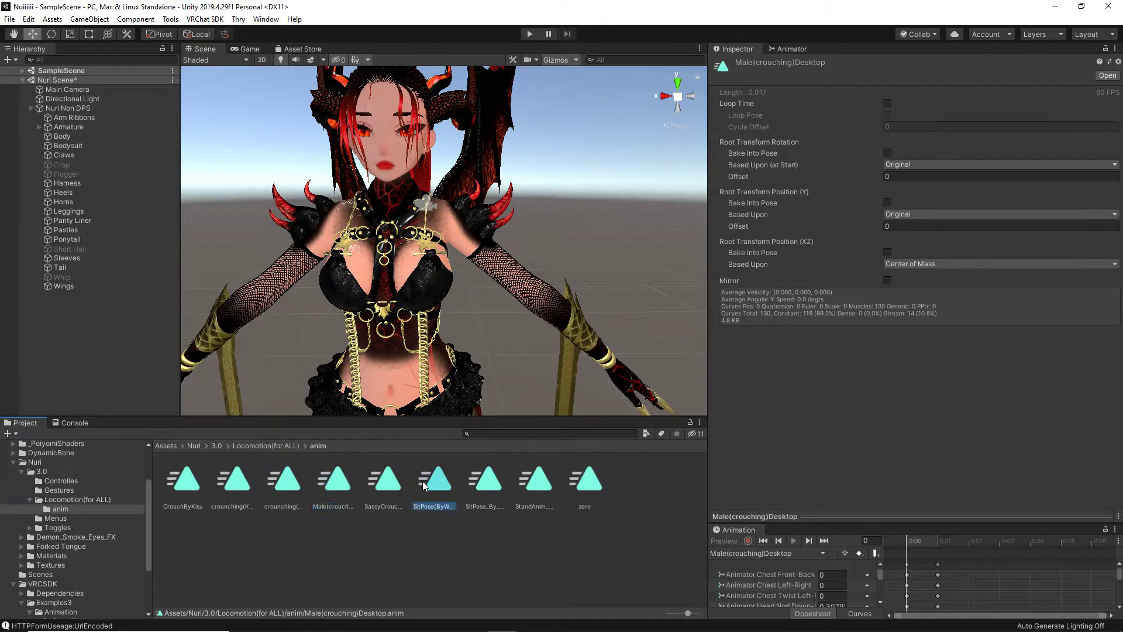
{"action": "left_click", "coordinate": [434, 476]}
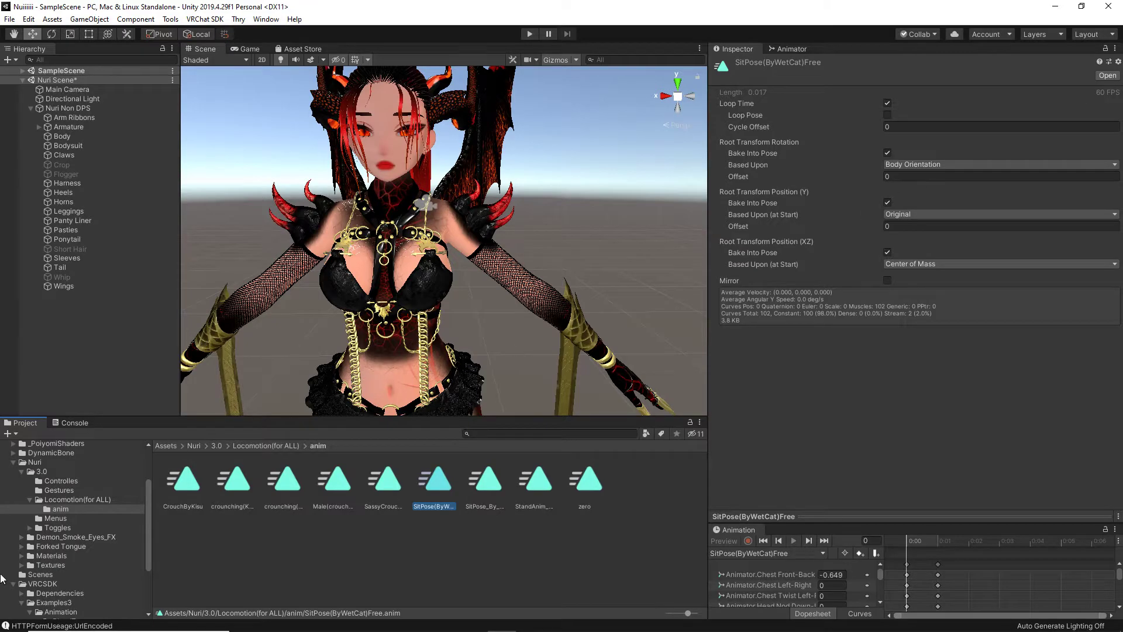
{"action": "mouse_move", "coordinate": [387, 517]}
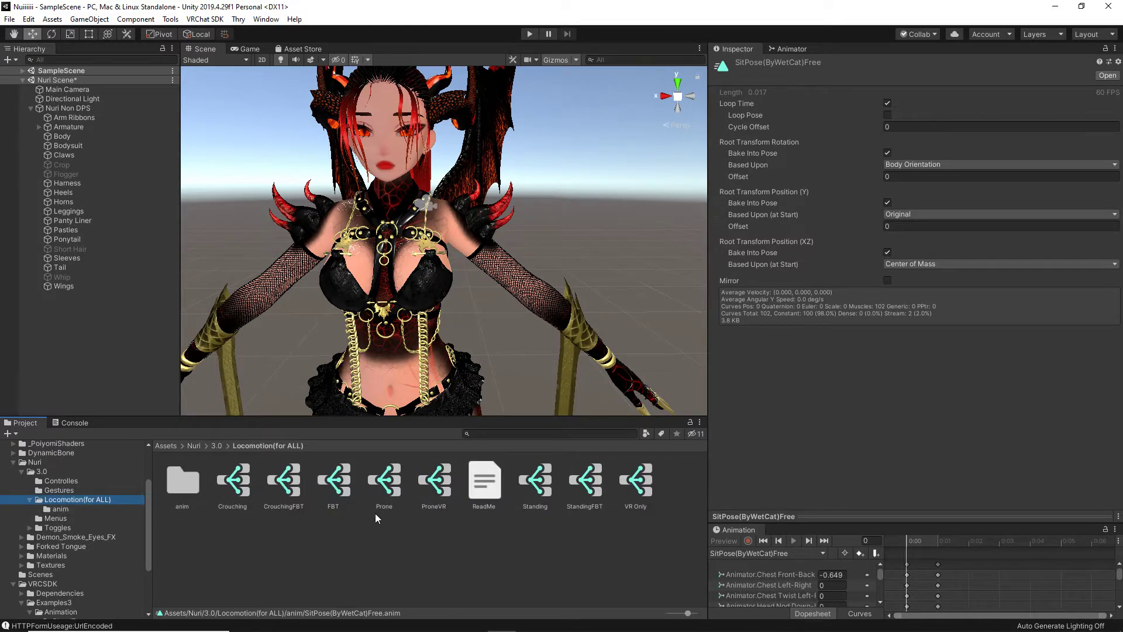
Put the SitPose clip into the Prone blend tree's first motion slot, then open Controllers.
{"action": "left_click", "coordinate": [383, 474]}
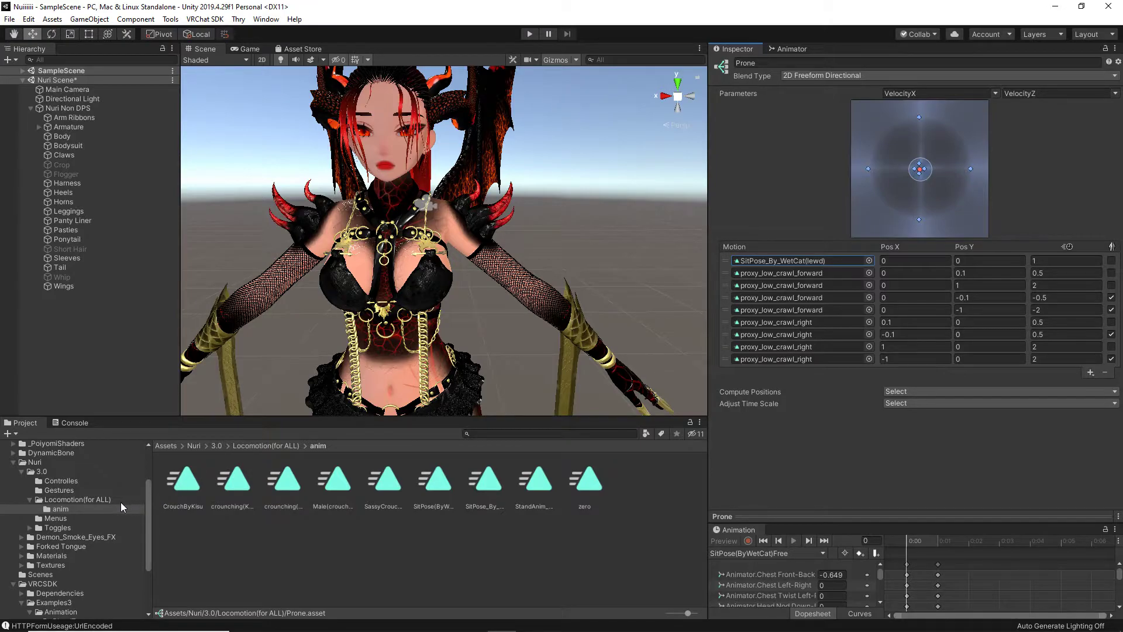
{"action": "left_click", "coordinate": [60, 481]}
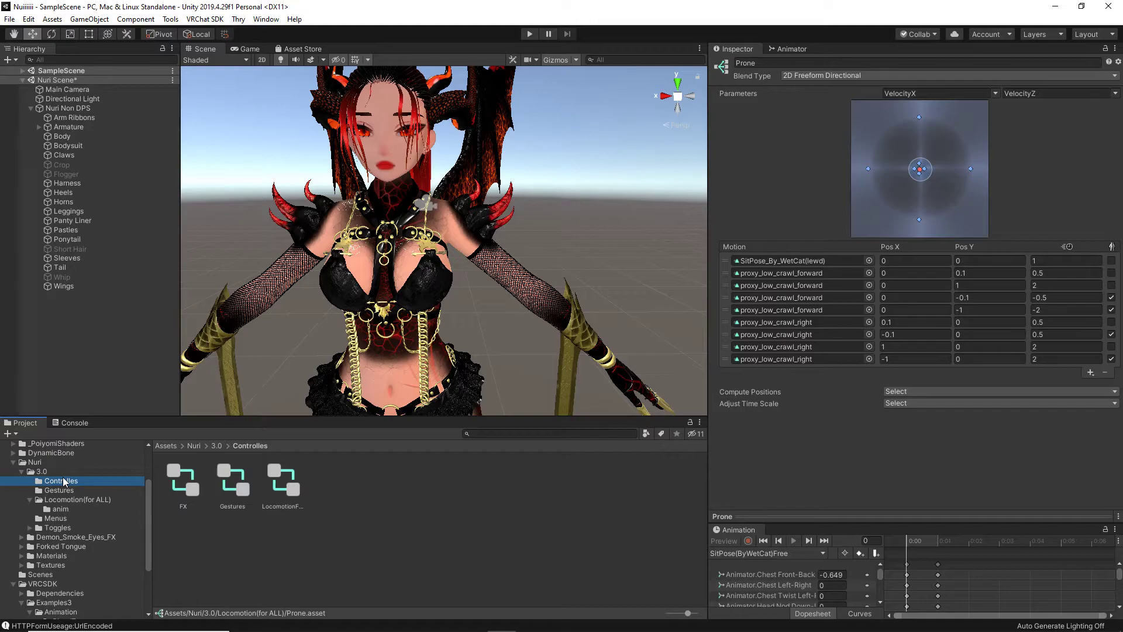
Open the LocomotionFIX_v4 controller in the Animator window.
{"action": "left_click", "coordinate": [283, 480]}
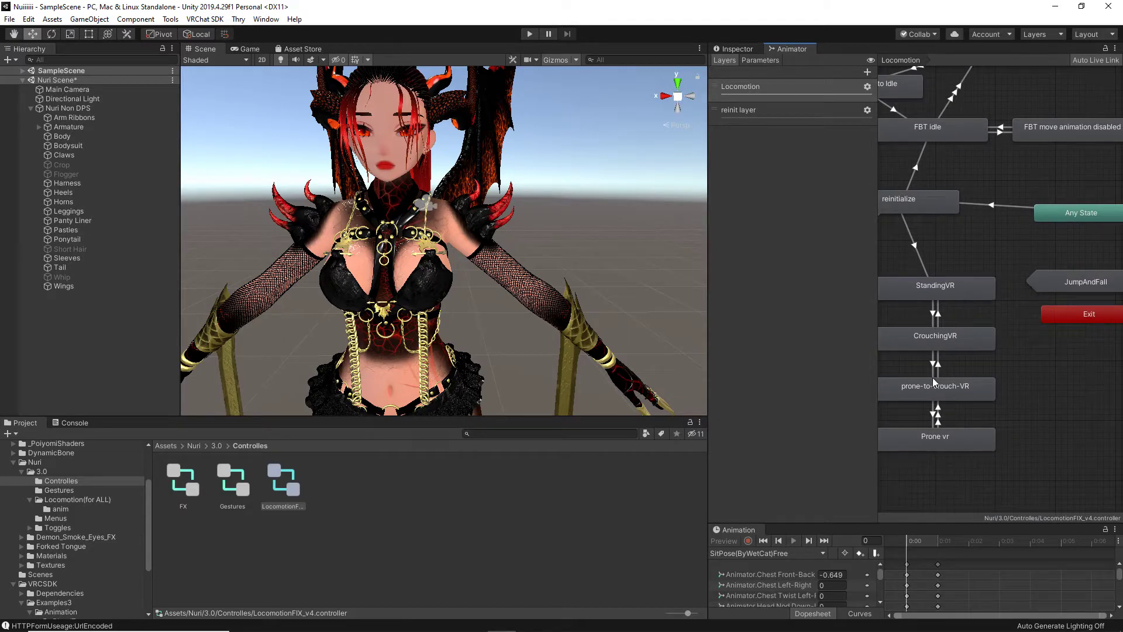
{"action": "mouse_move", "coordinate": [925, 191]}
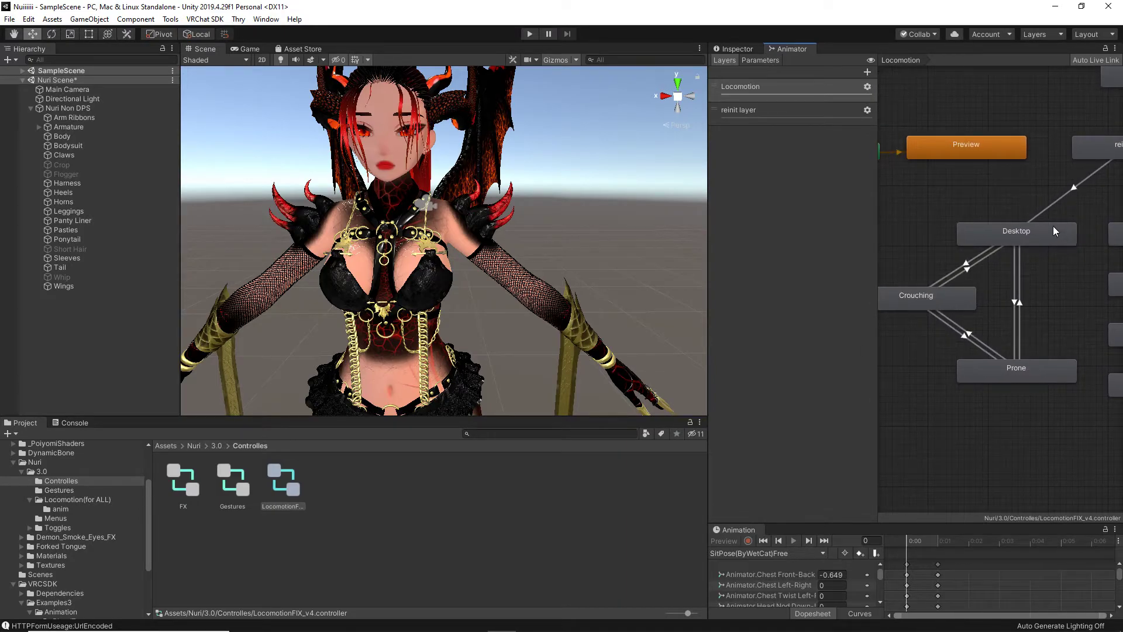
{"action": "mouse_move", "coordinate": [1035, 400]}
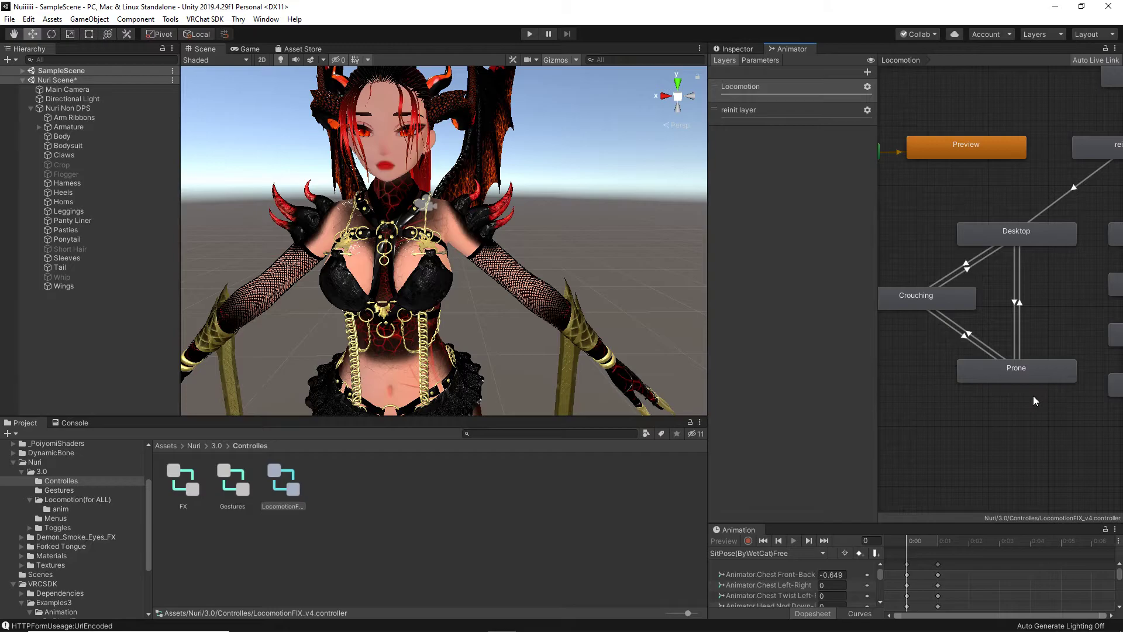
Select the Prone state to view its transitions and tracking control.
{"action": "left_click", "coordinate": [1016, 371]}
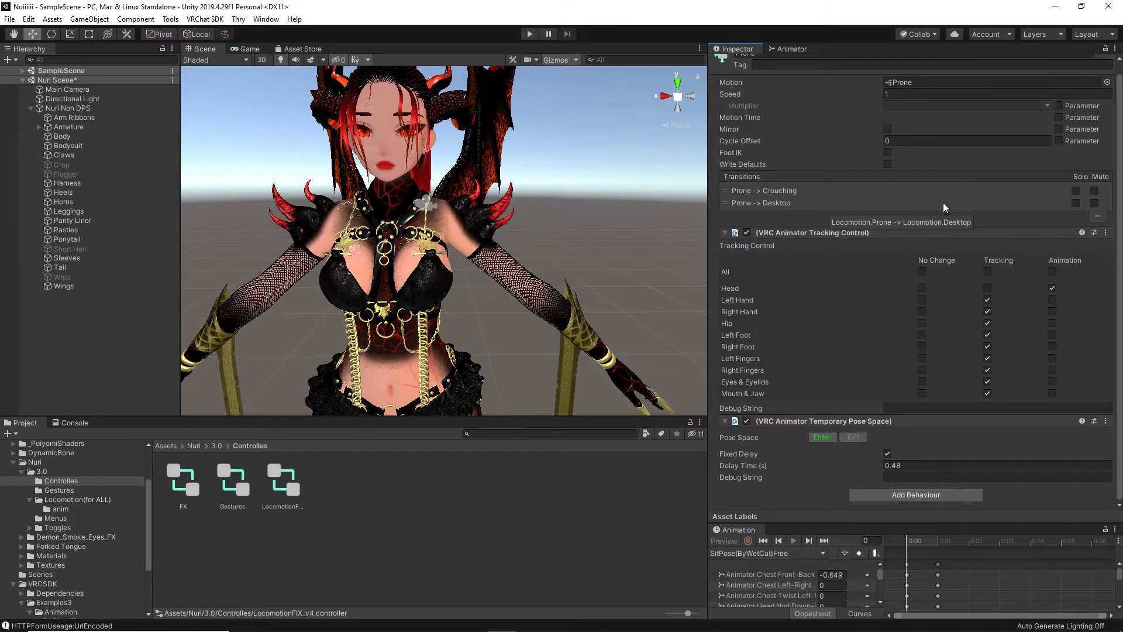
{"action": "mouse_move", "coordinate": [862, 243]}
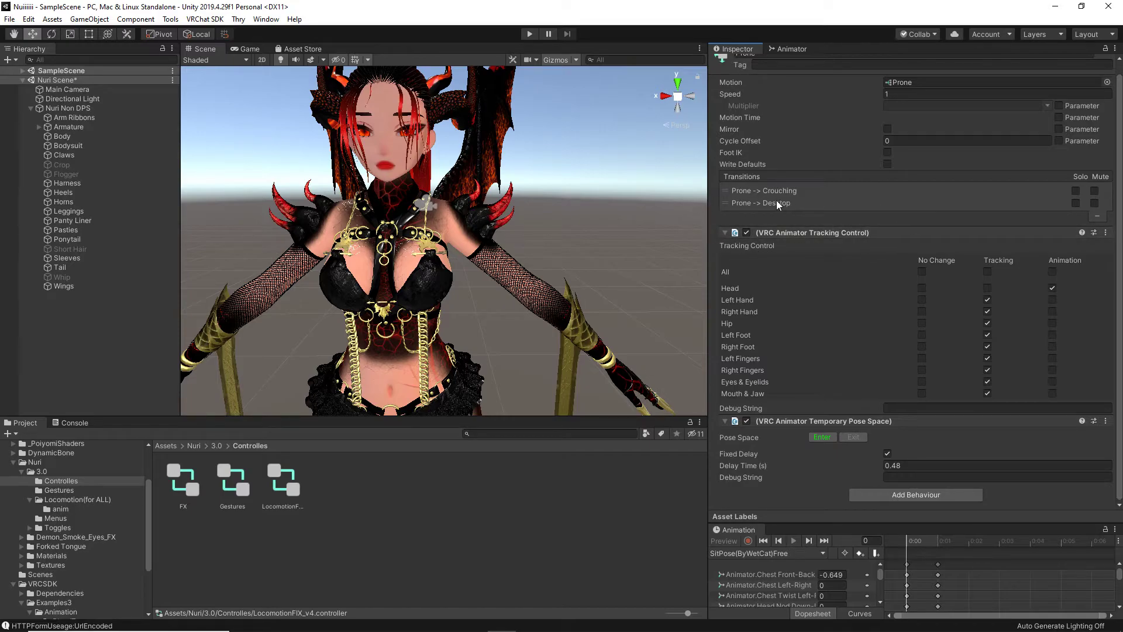
{"action": "mouse_move", "coordinate": [760, 203]}
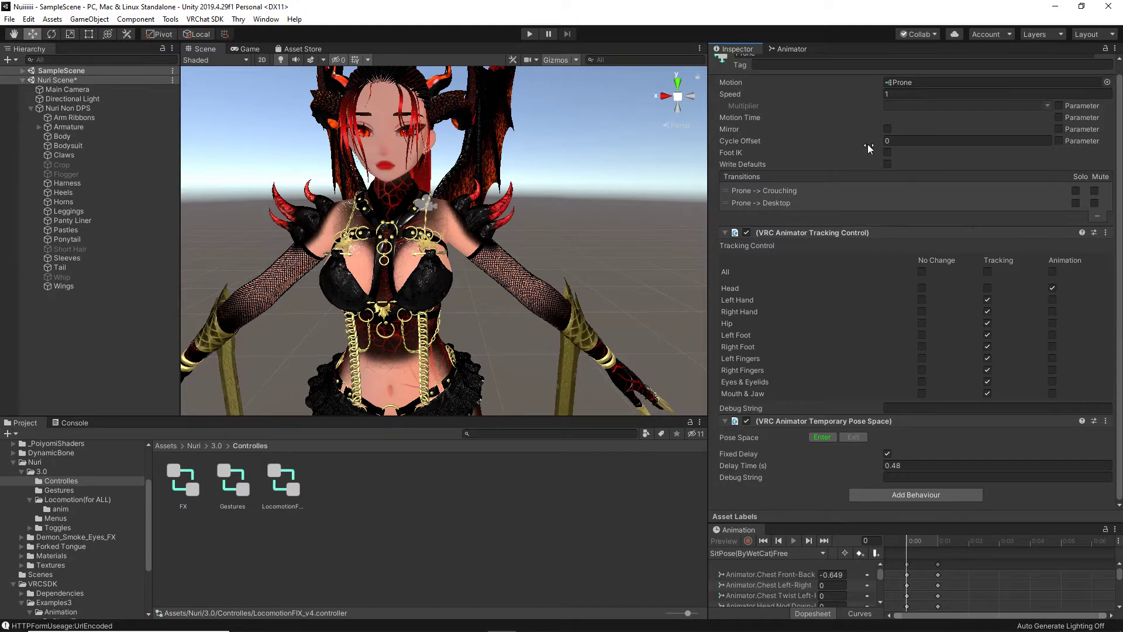
{"action": "mouse_move", "coordinate": [987, 283]}
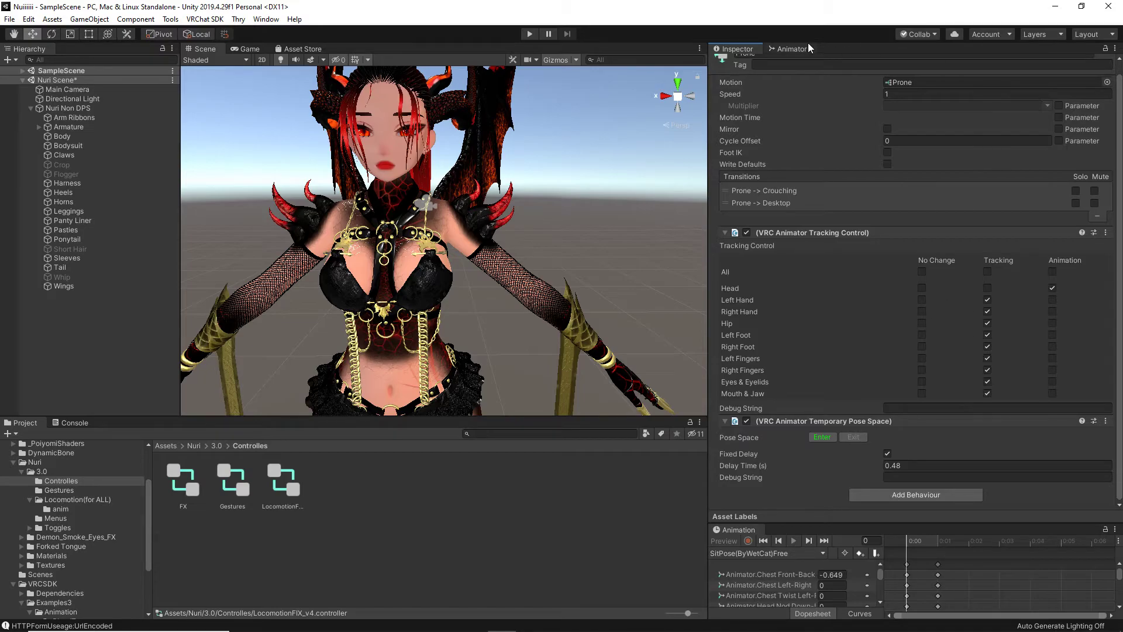
{"action": "mouse_move", "coordinate": [789, 50]}
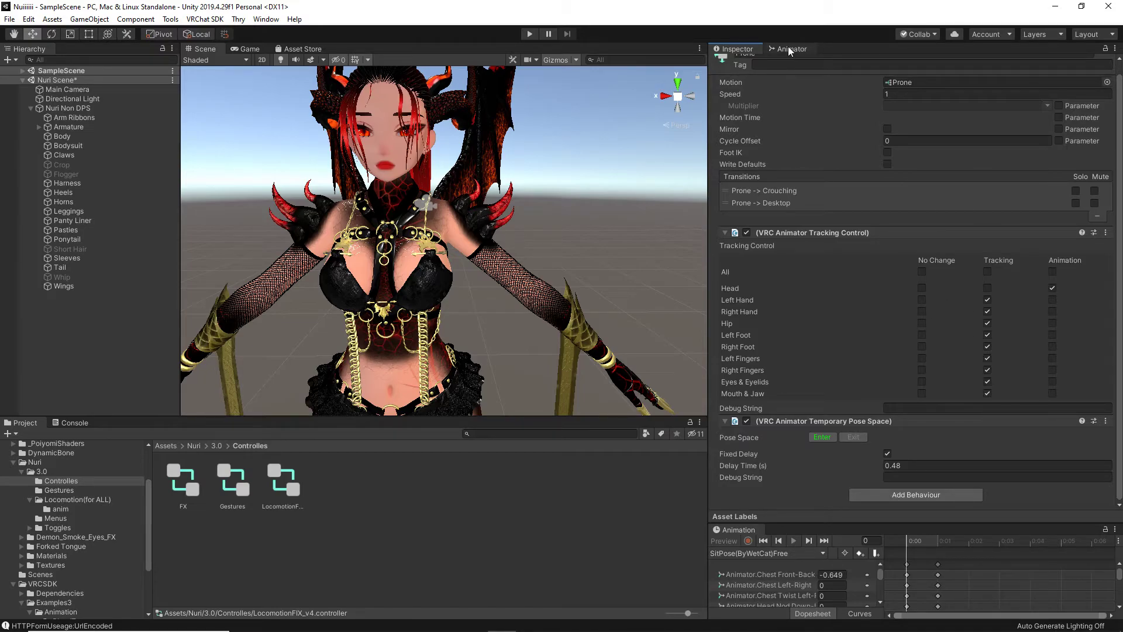
Select the Crouching state and view its tracking control settings in the Inspector.
{"action": "left_click", "coordinate": [792, 49]}
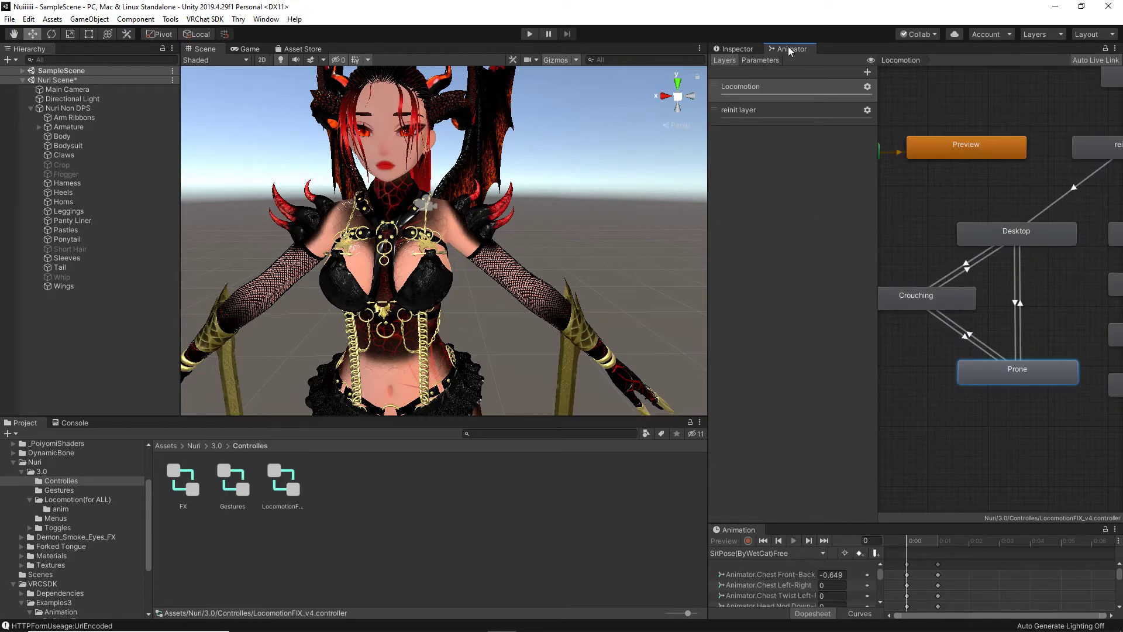
{"action": "left_click", "coordinate": [927, 297]}
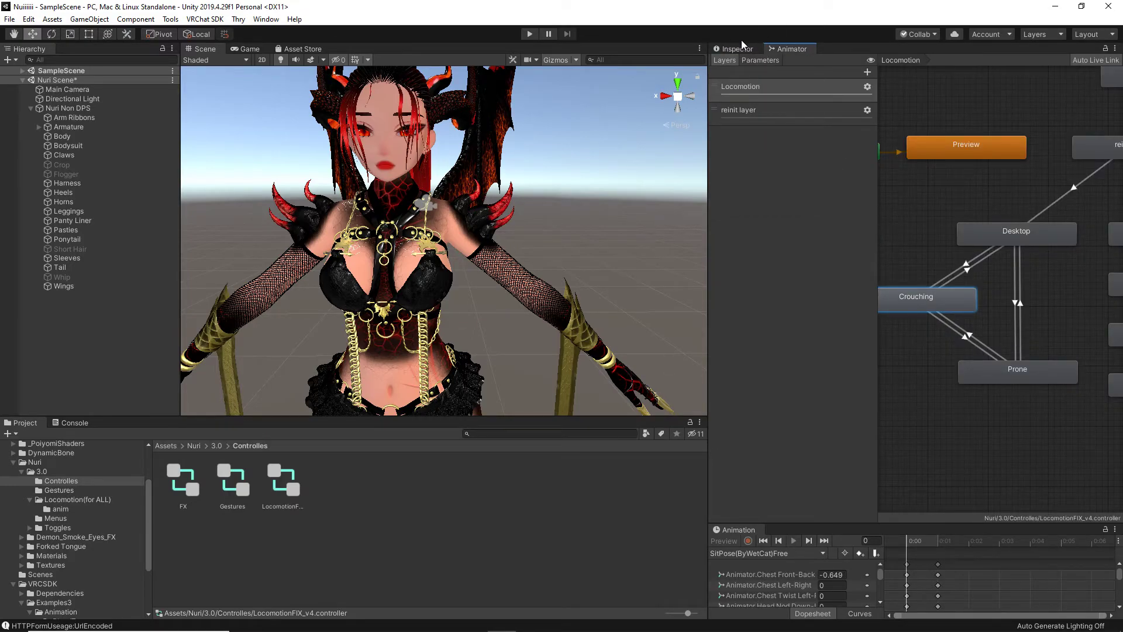
{"action": "left_click", "coordinate": [915, 297]}
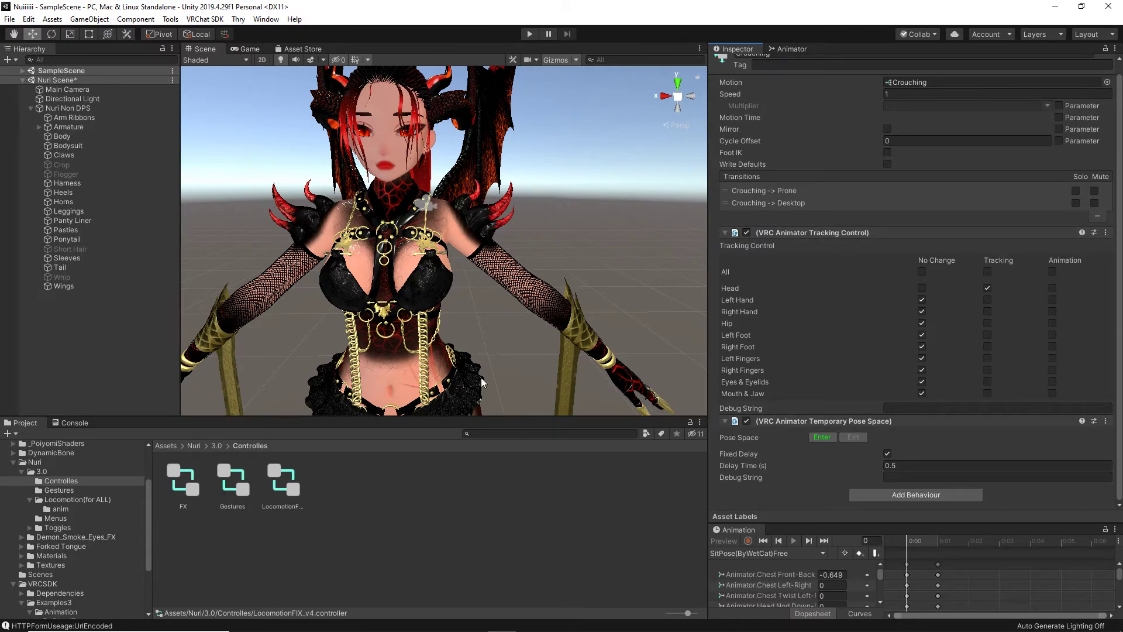
{"action": "mouse_move", "coordinate": [702, 313]}
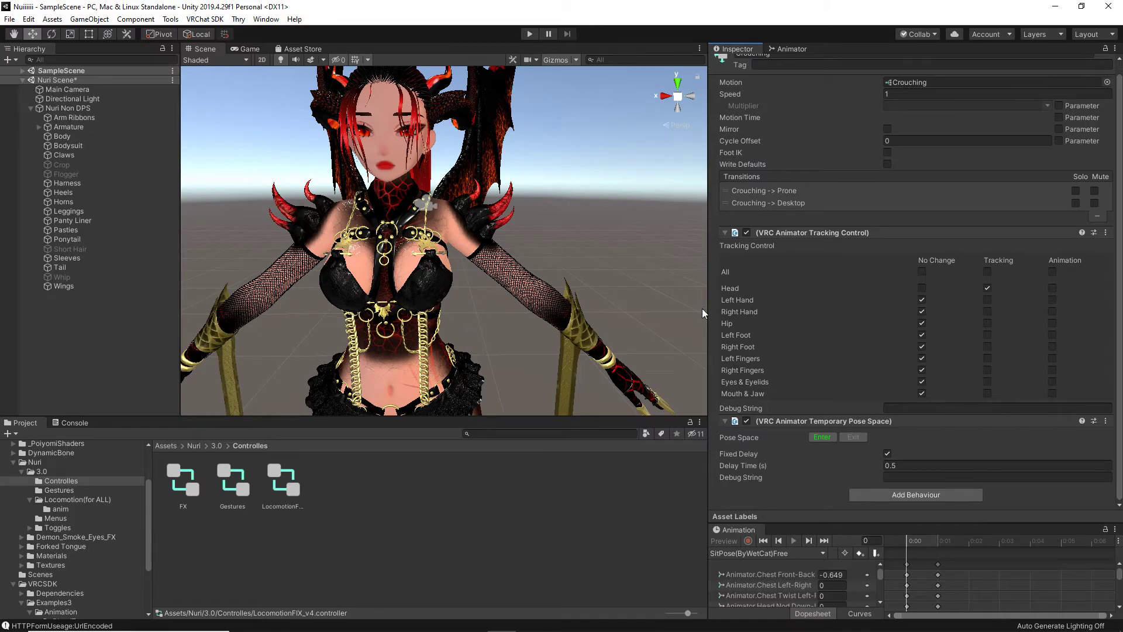
{"action": "mouse_move", "coordinate": [832, 330]}
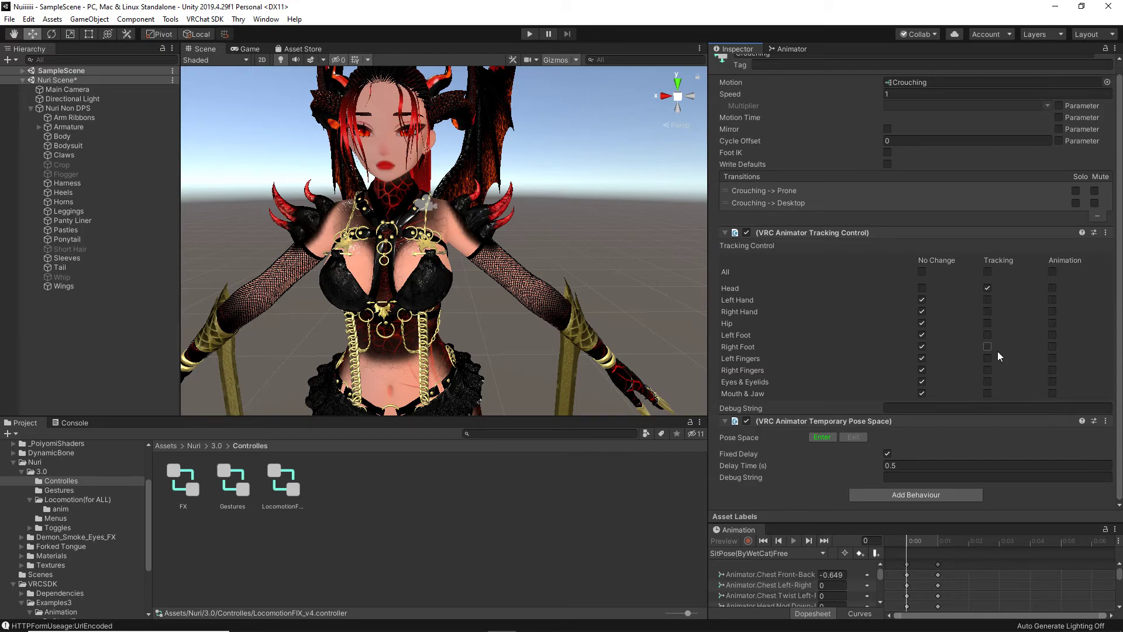
Tick Tracking for Head in the Prone state's VRC Animator Tracking Control.
{"action": "left_click", "coordinate": [792, 49]}
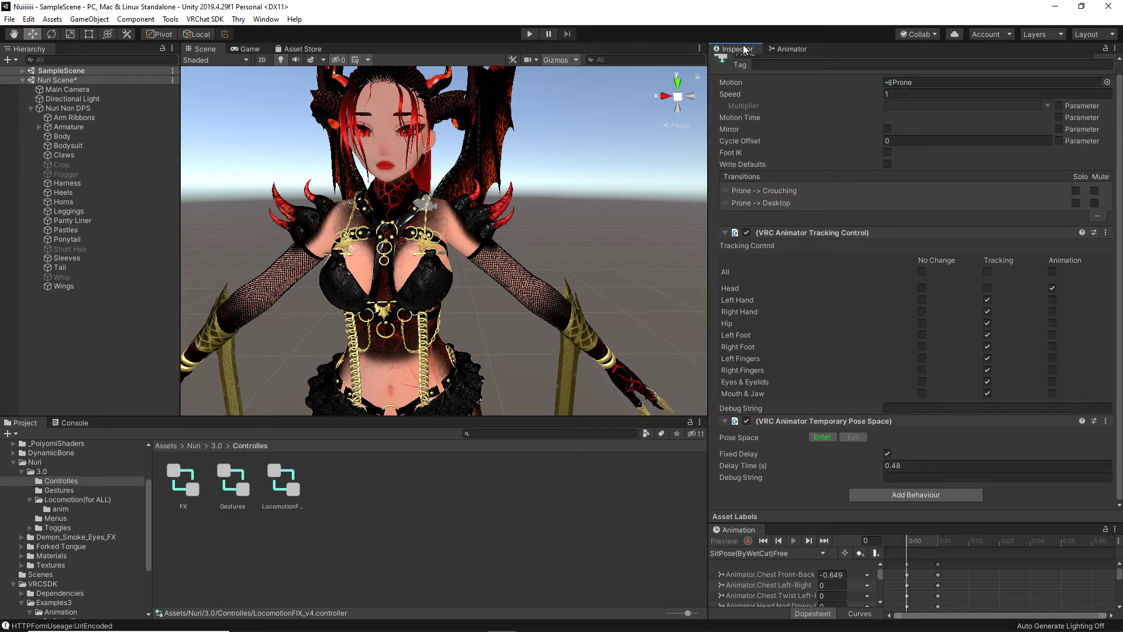
{"action": "left_click", "coordinate": [987, 288]}
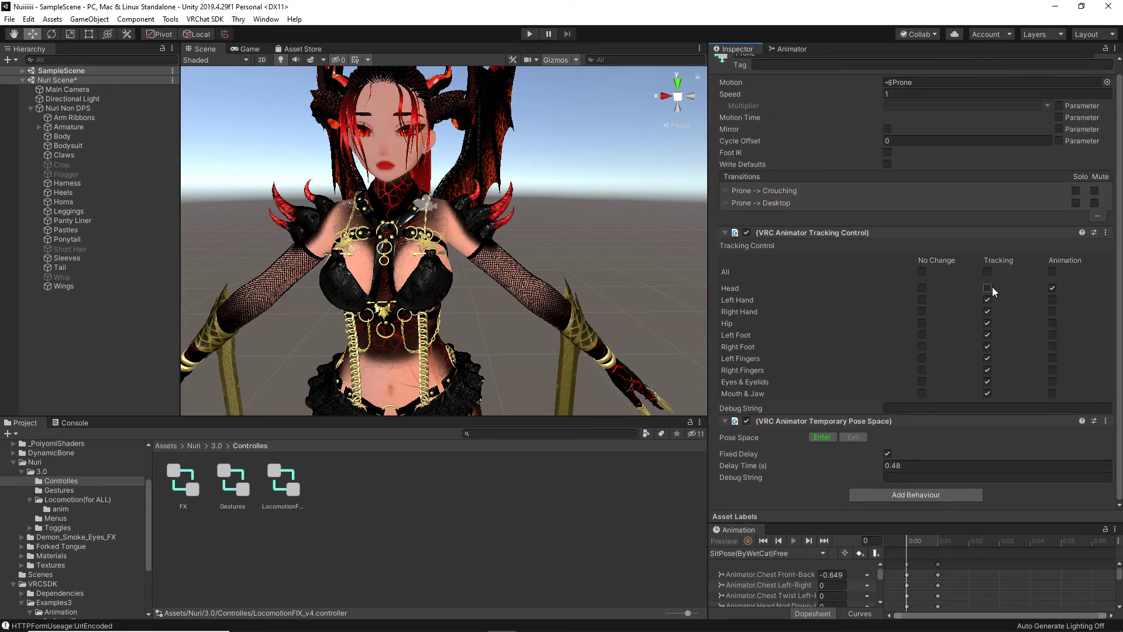
{"action": "left_click", "coordinate": [987, 288]}
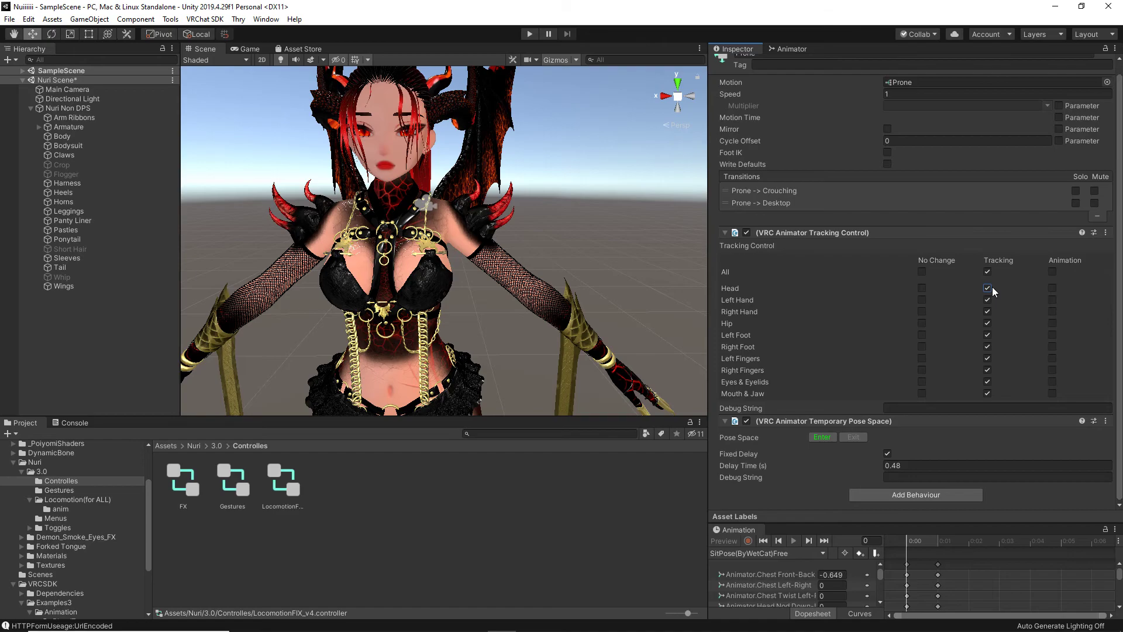